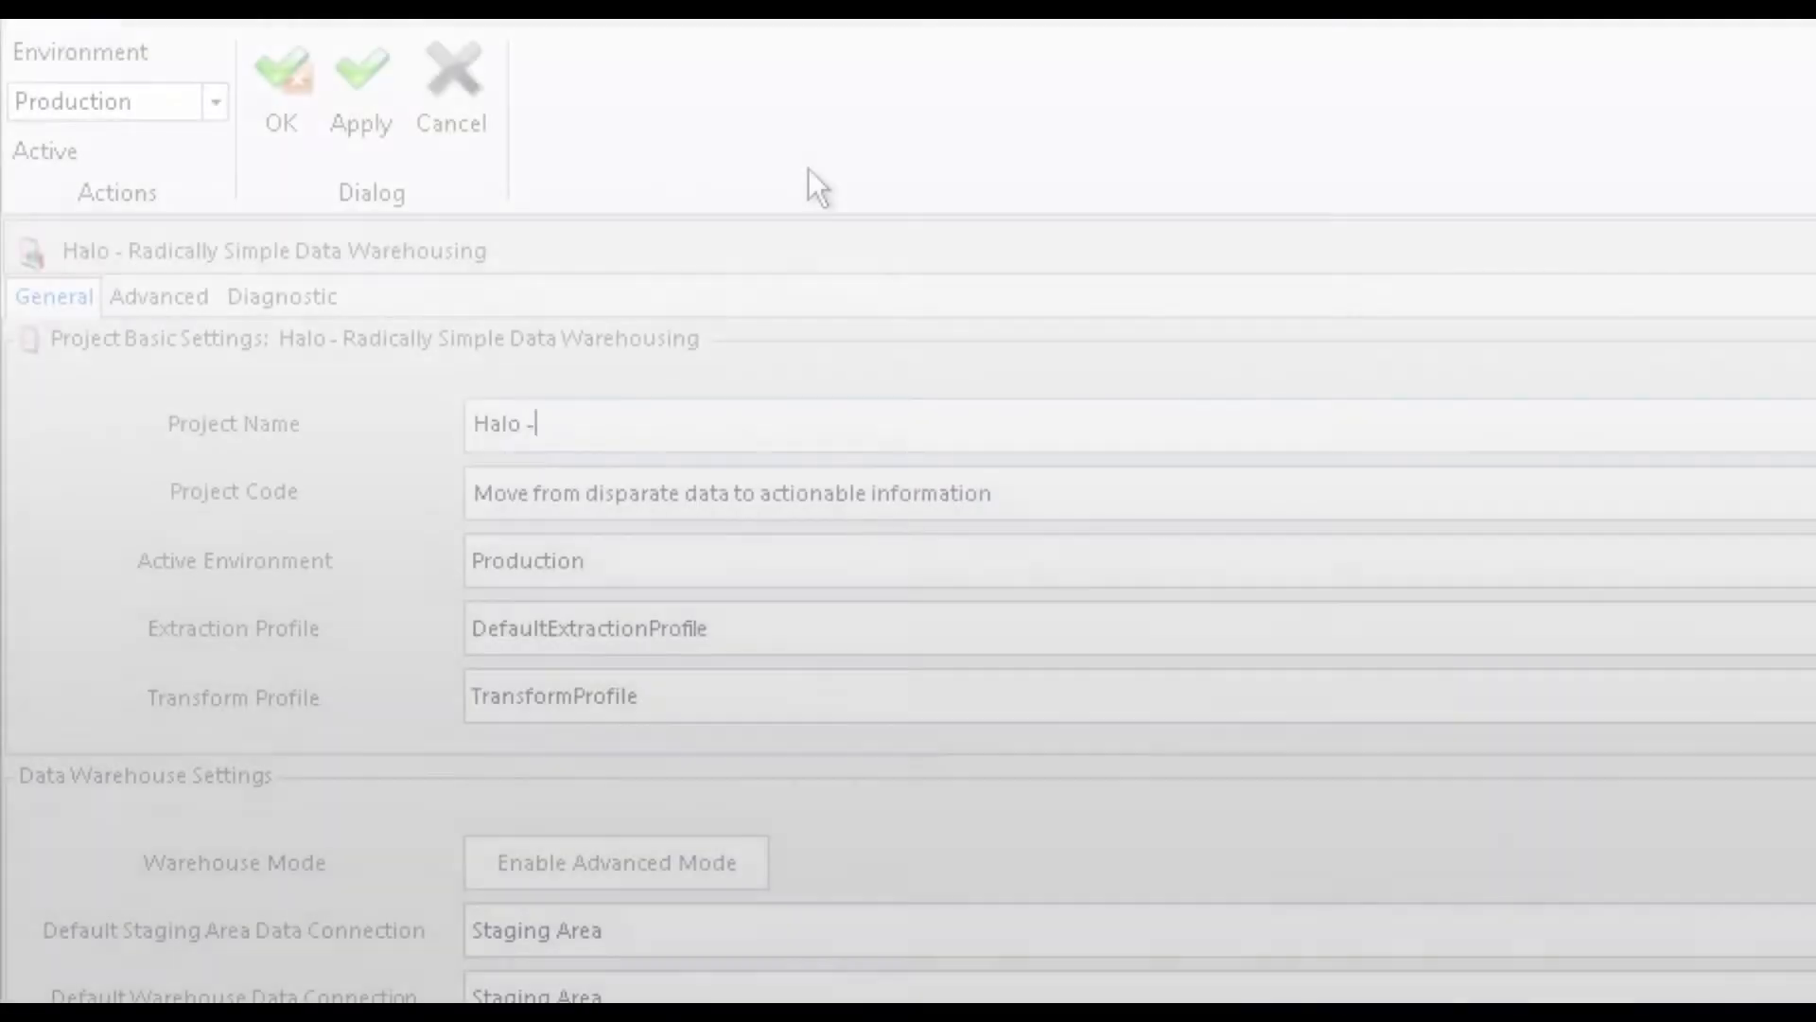
Name the project 'Halo - Radically Simple Data Warehousing' and confirm the settings
type("Radically Simple Data Warehousing")
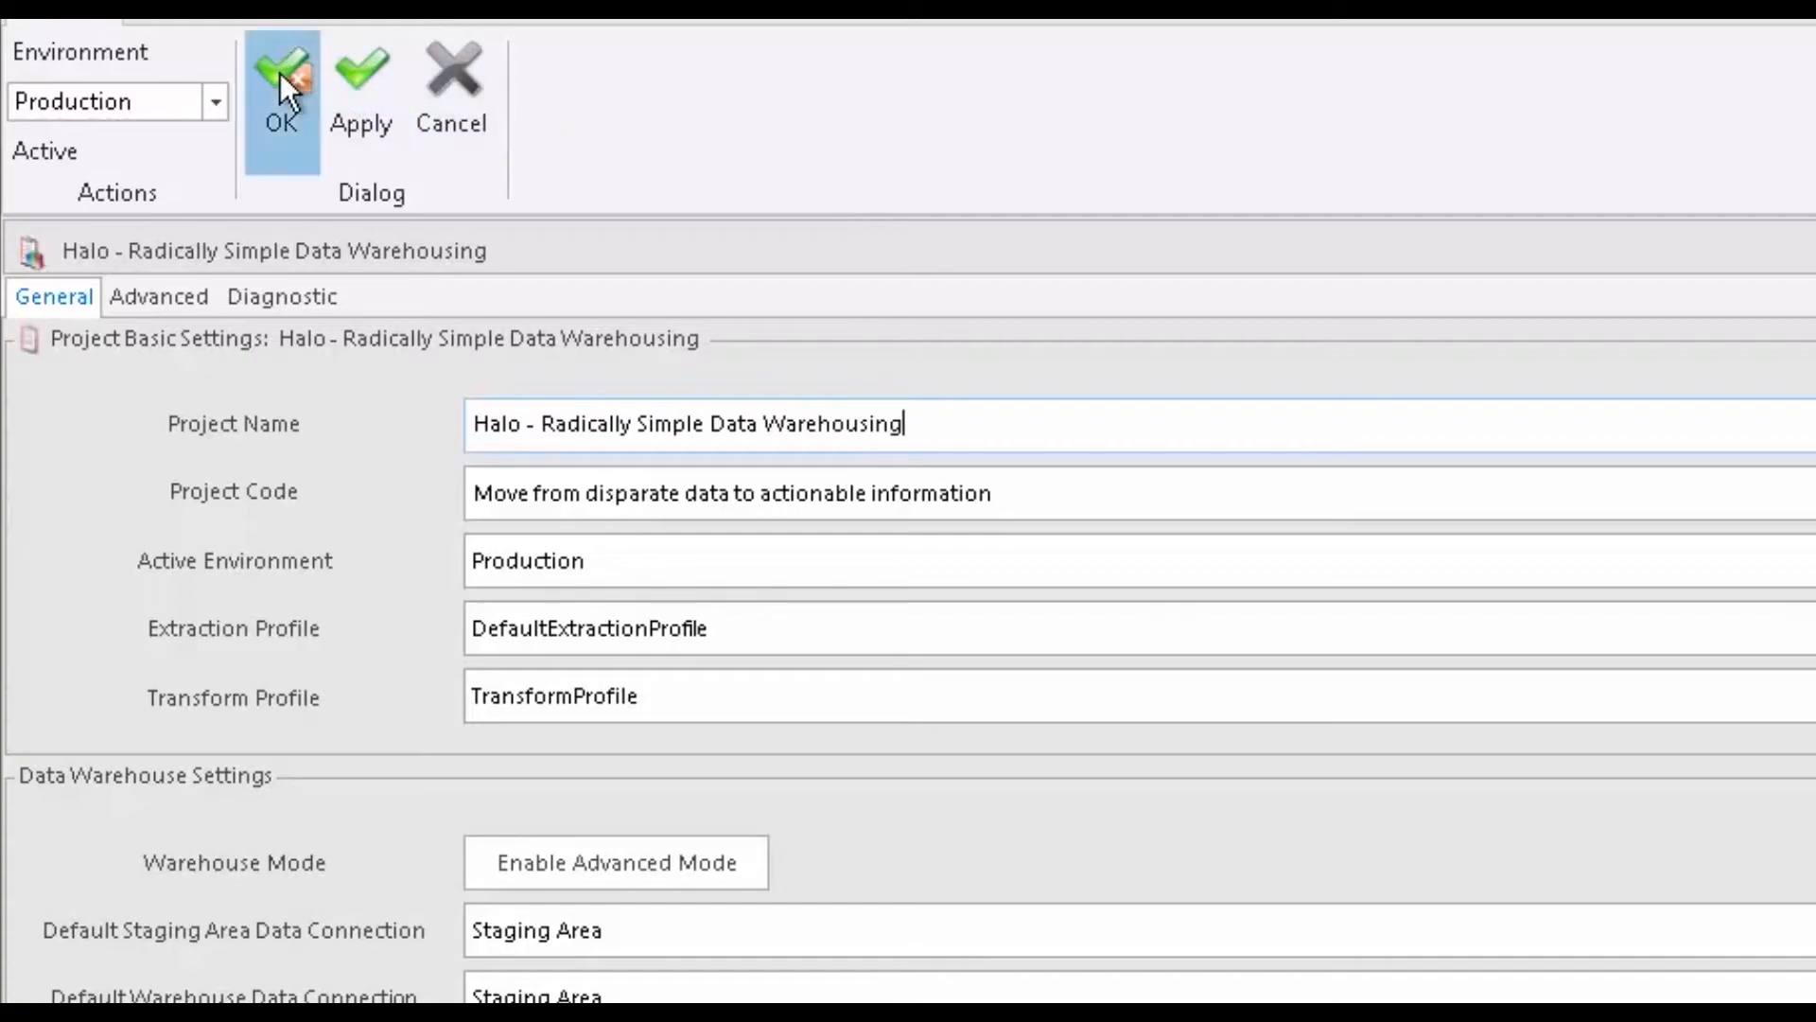
left_click(280, 87)
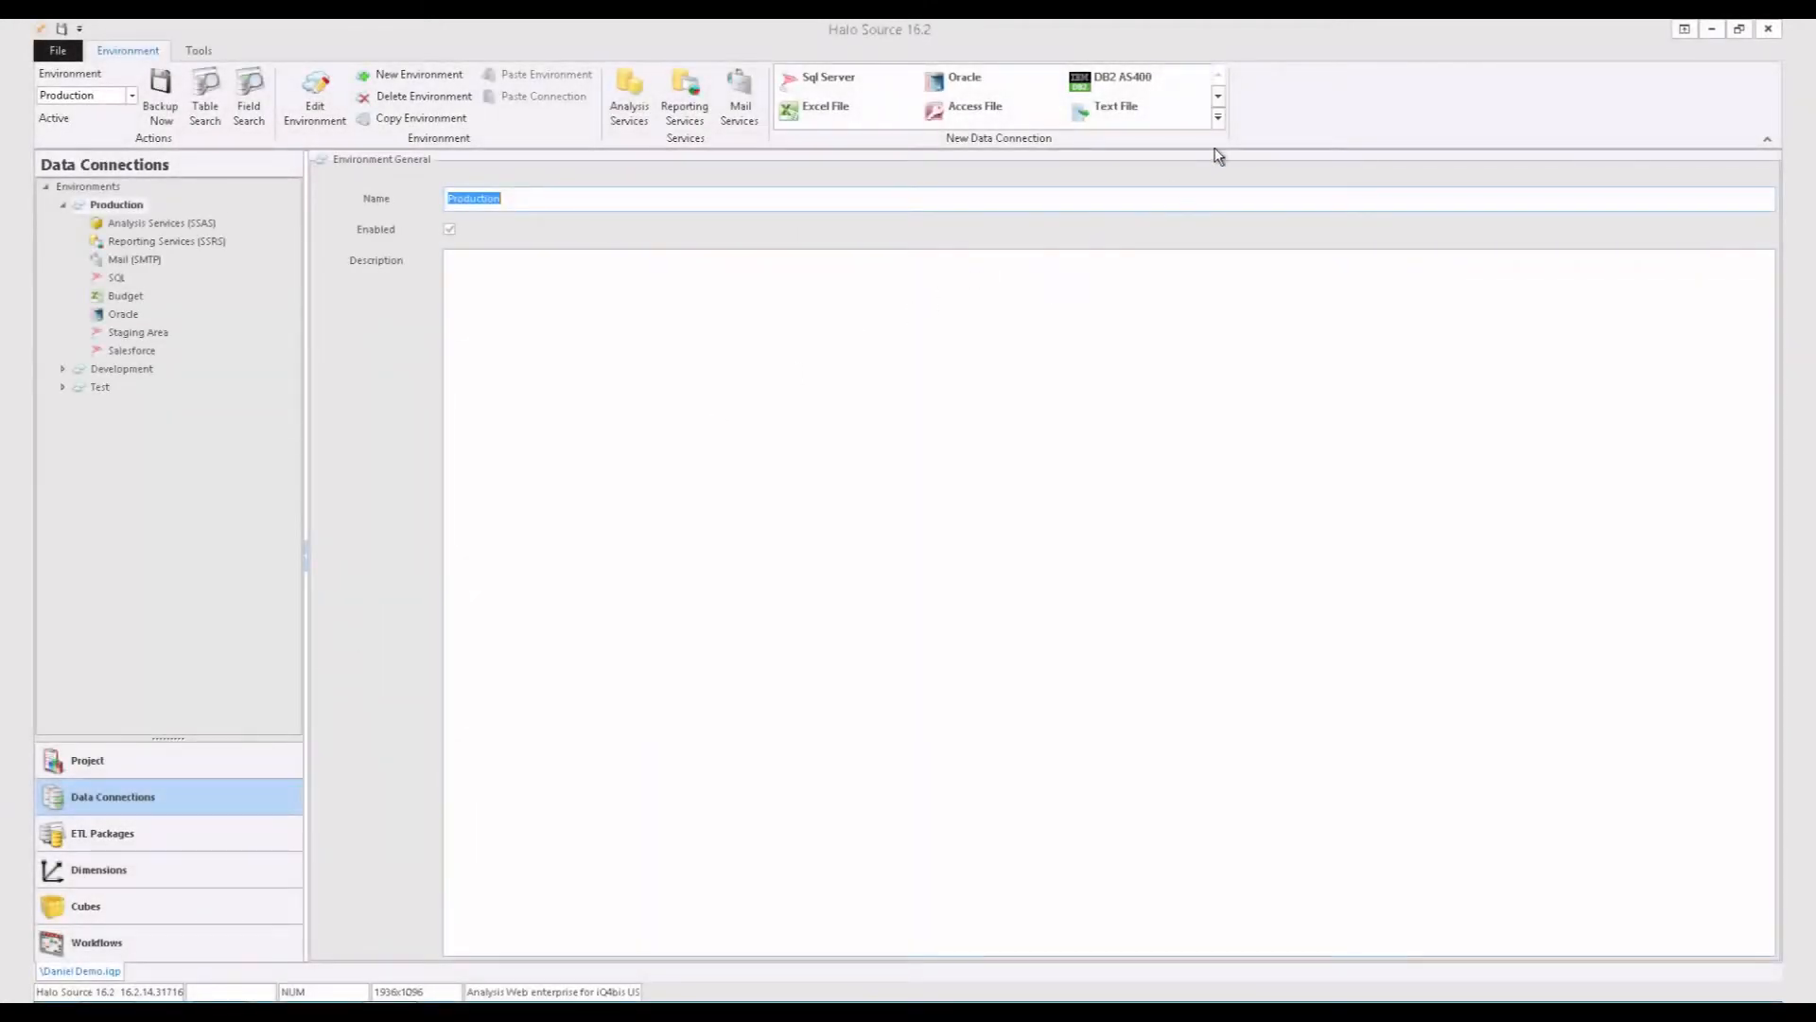
Browse the new data connection types, then view the Salesforce and Oracle connection settings
left_click(1218, 115)
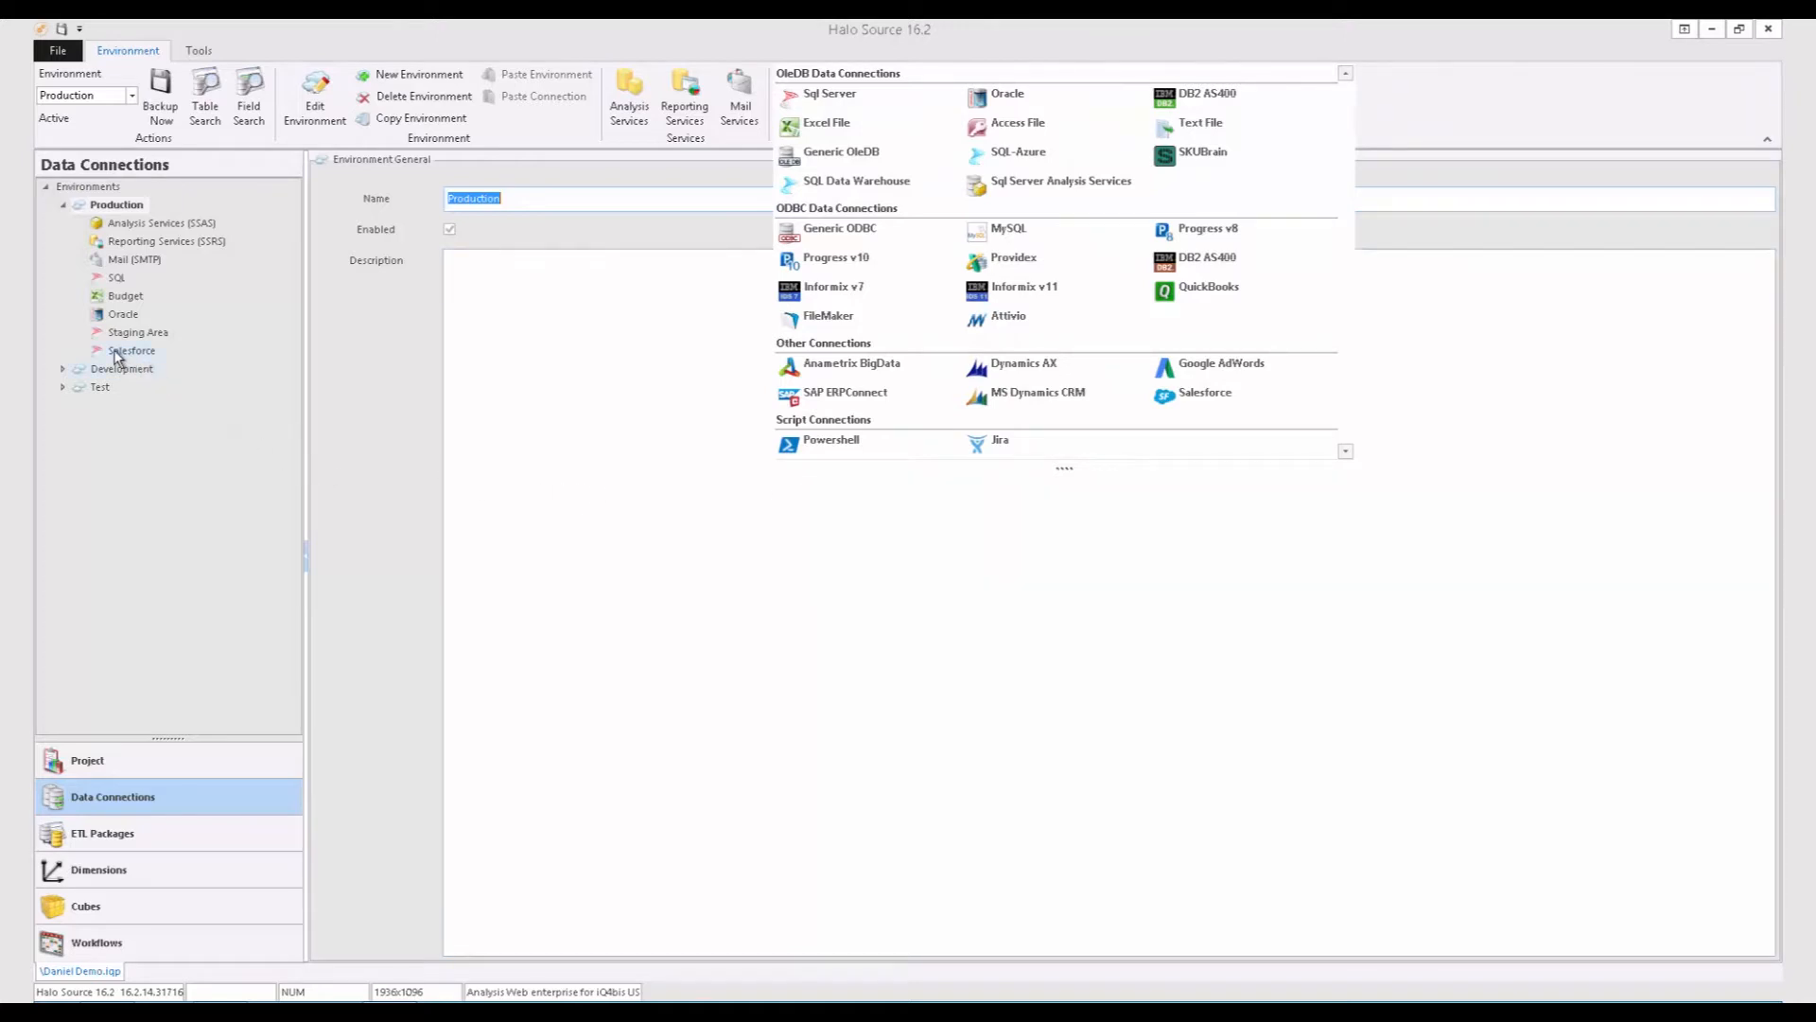
left_click(131, 350)
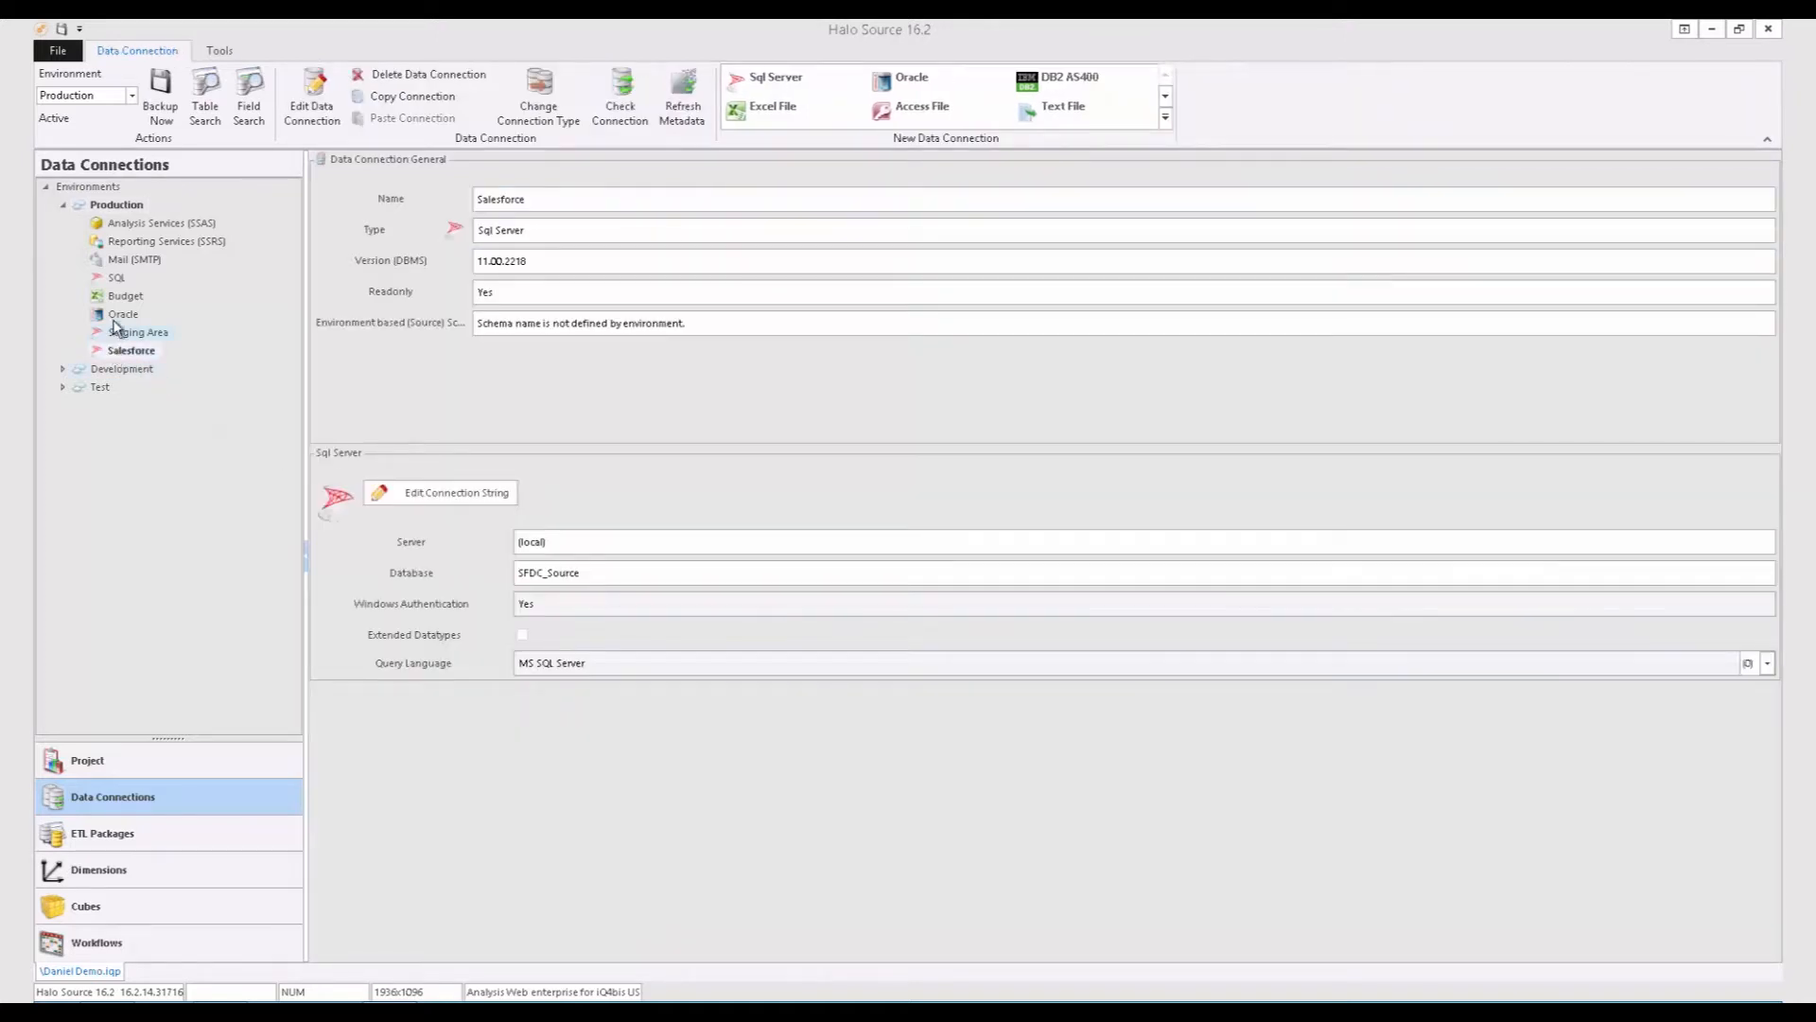
left_click(123, 314)
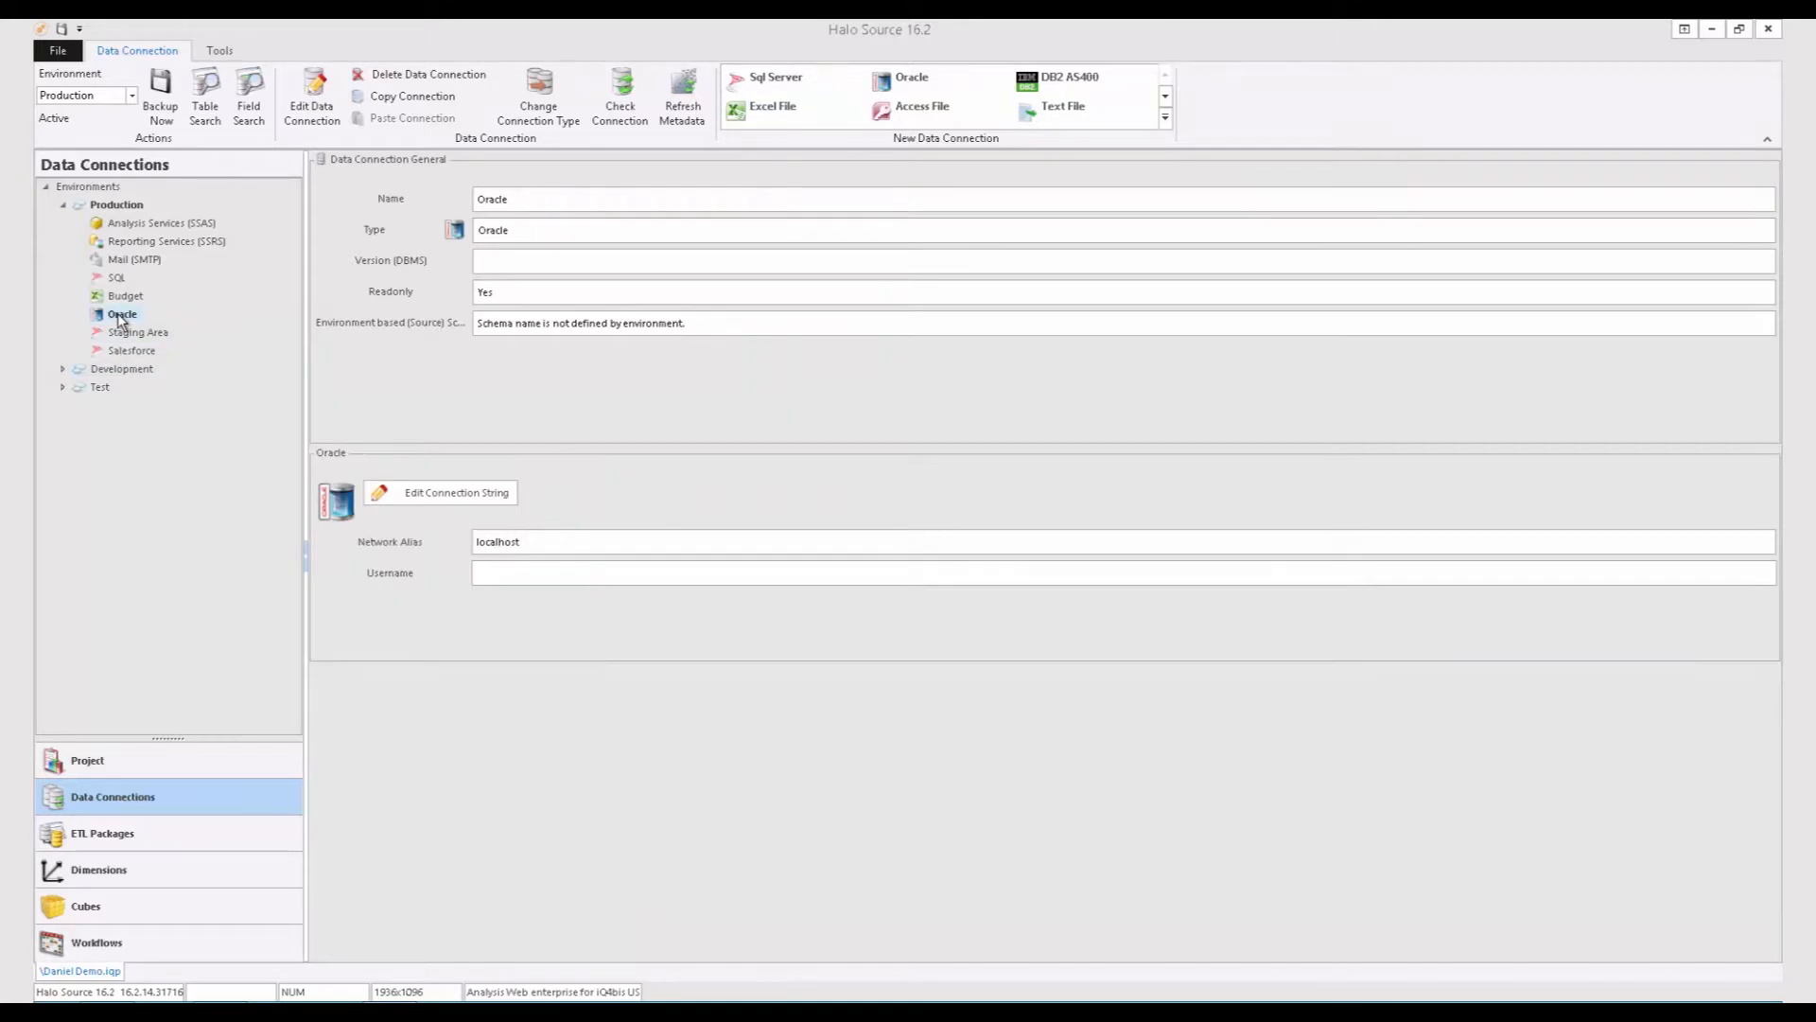
left_click(125, 295)
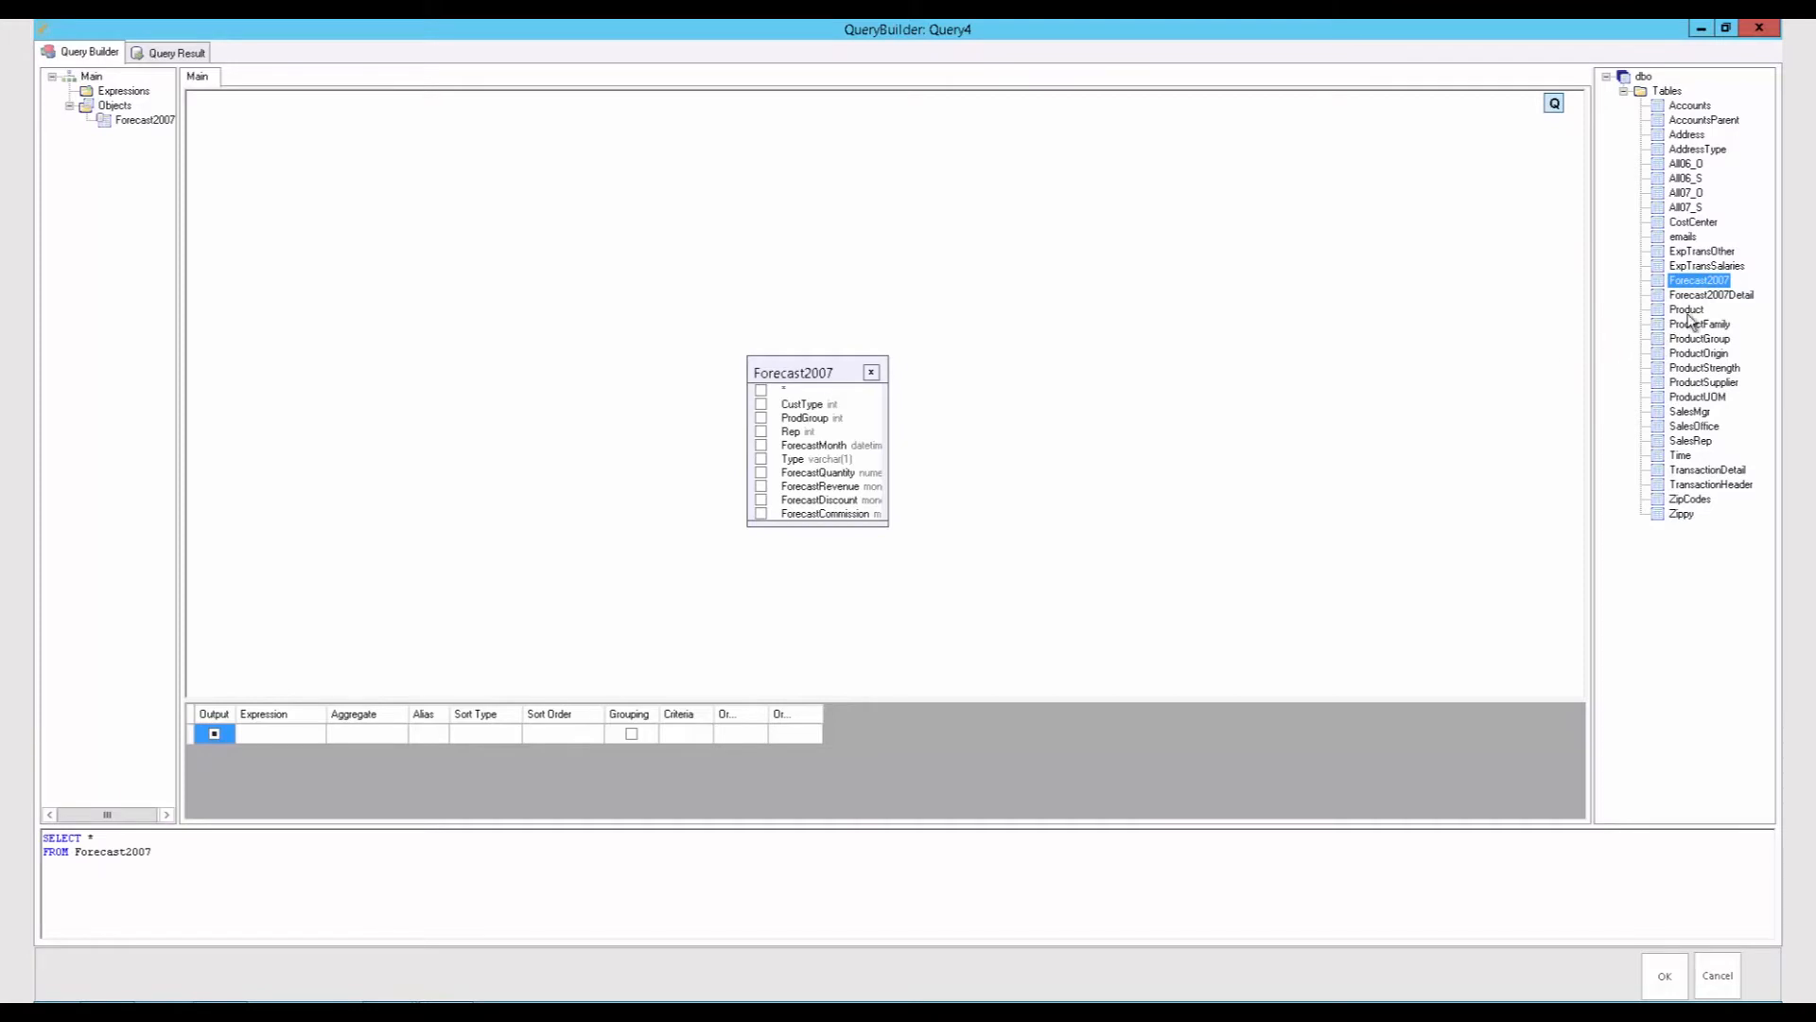
Add the Product table and join Forecast2007's ProdGroup to it
double_click(1687, 309)
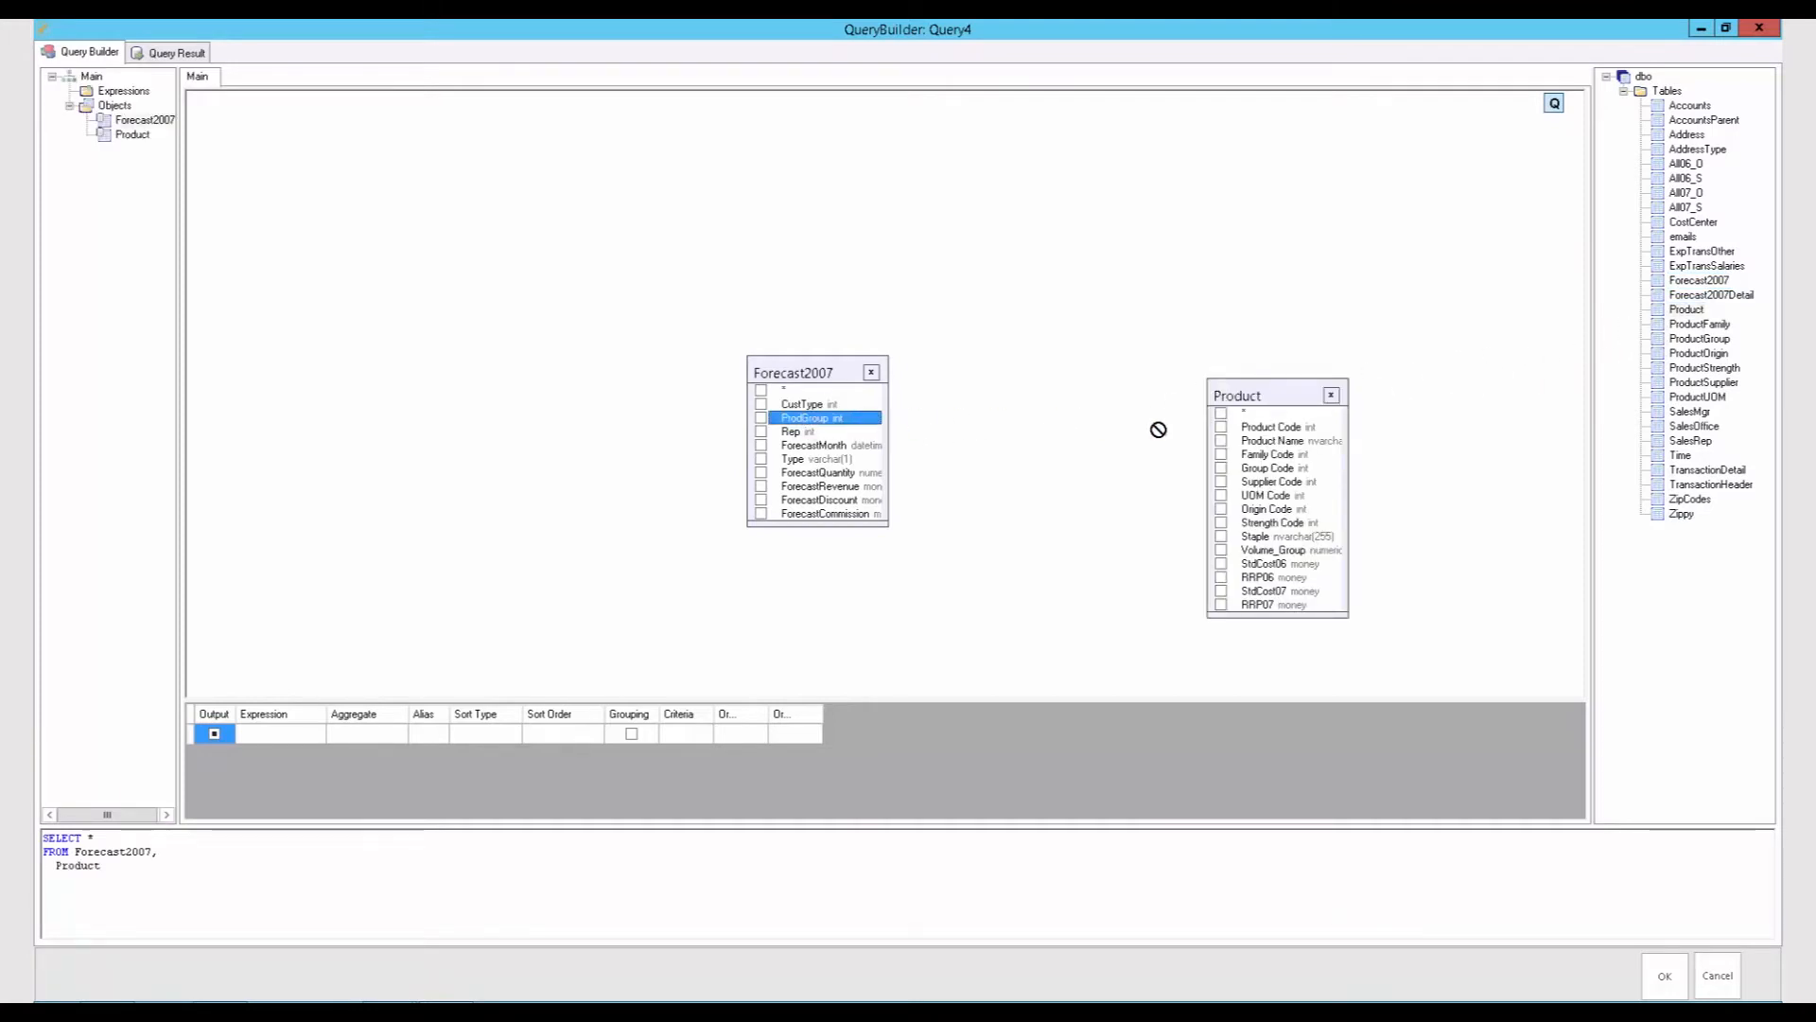
left_click_drag(886, 417, 1204, 442)
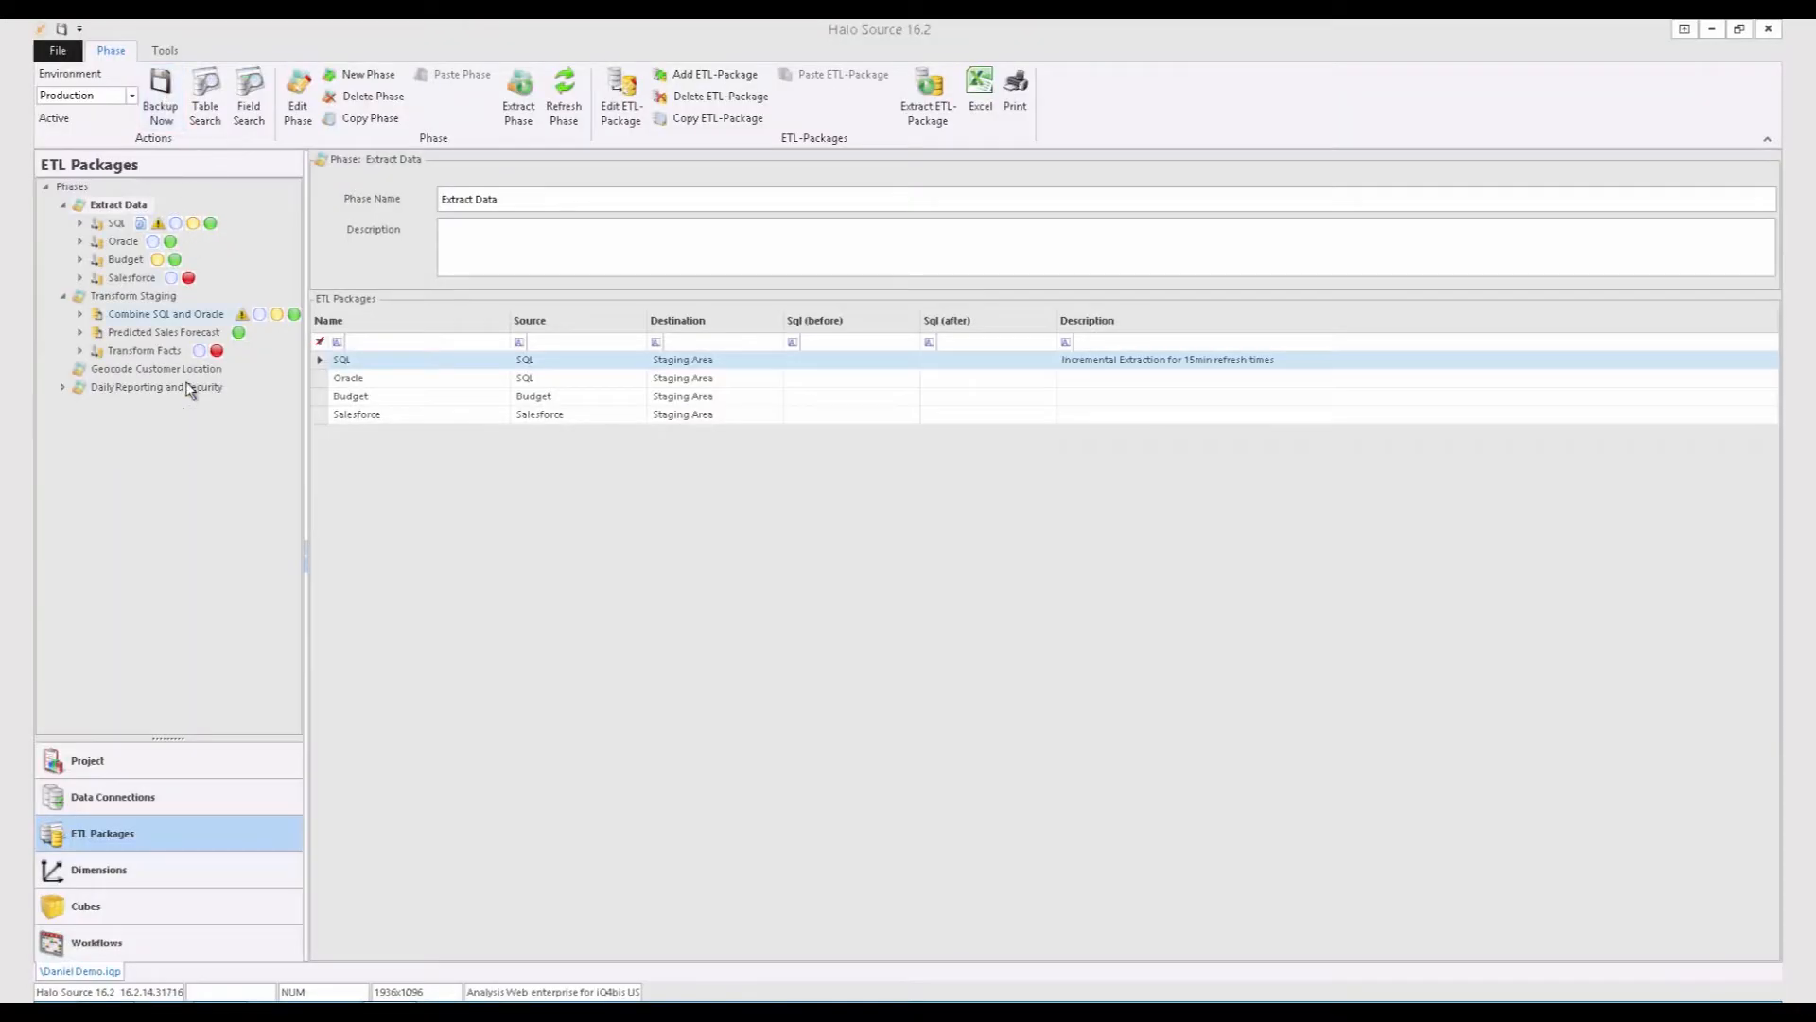
View the Time dimension's year, quarter, month and Date hierarchy
left_click(98, 868)
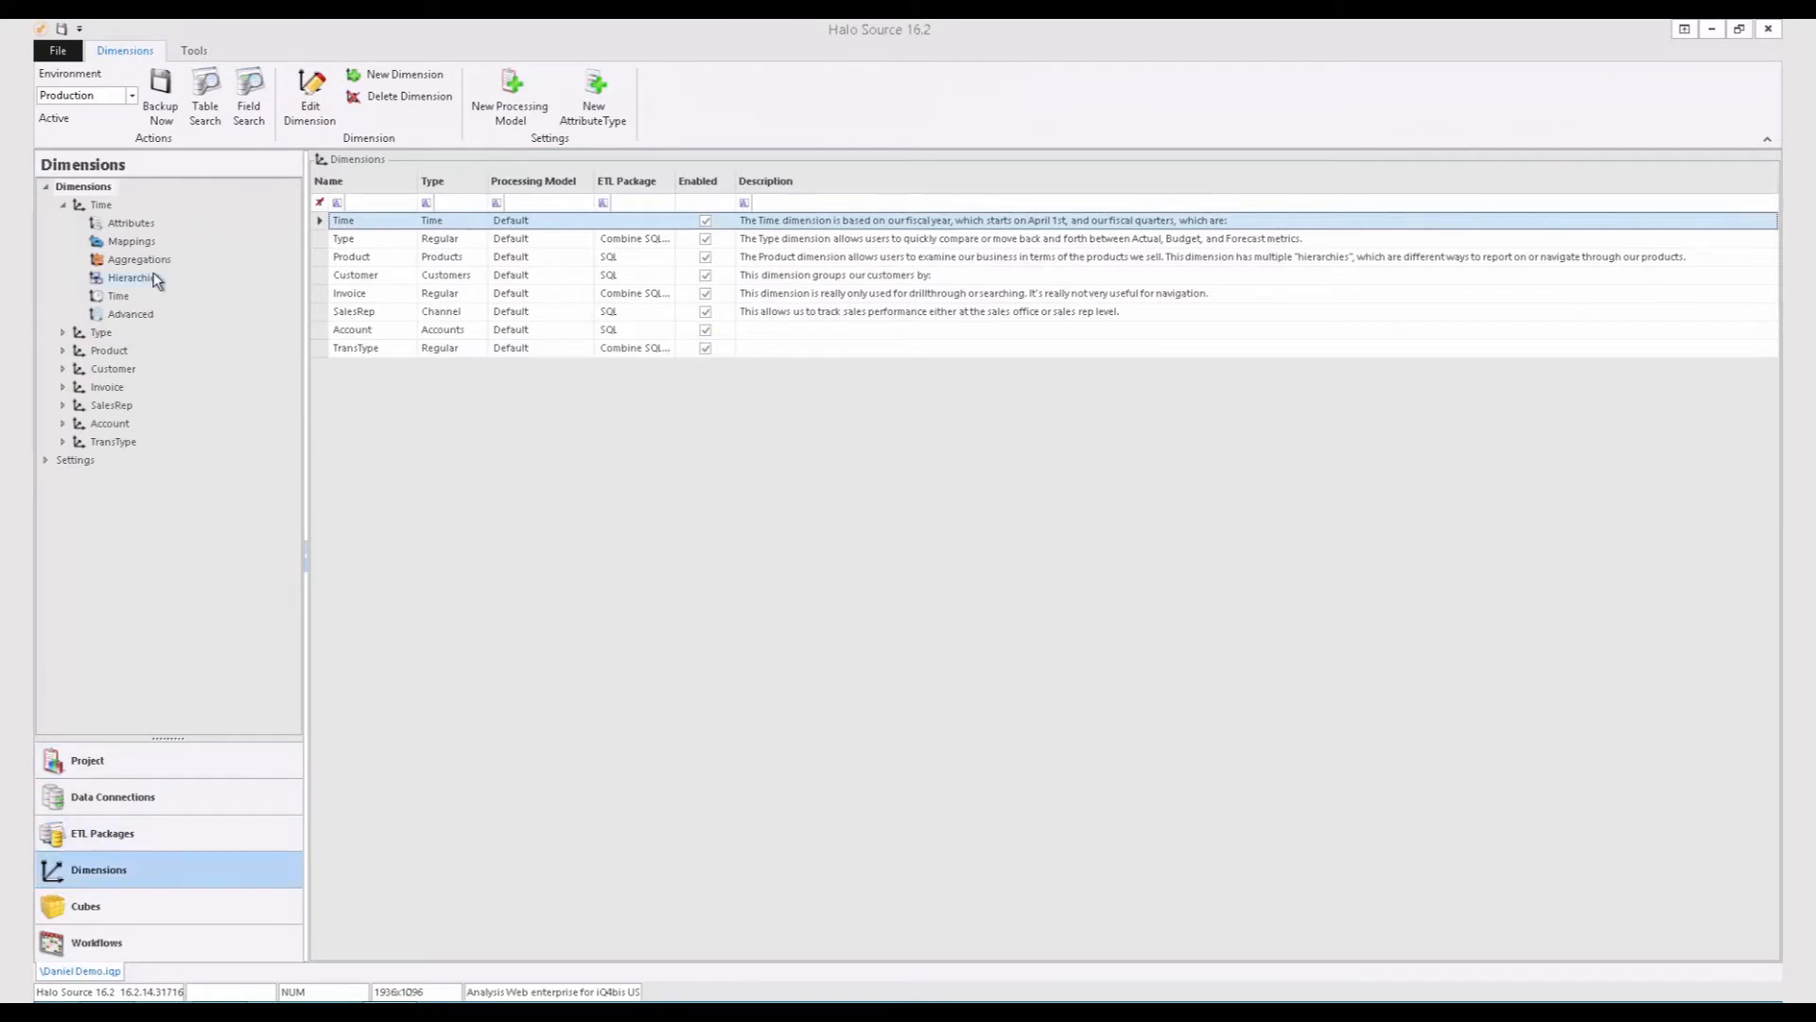
left_click(133, 277)
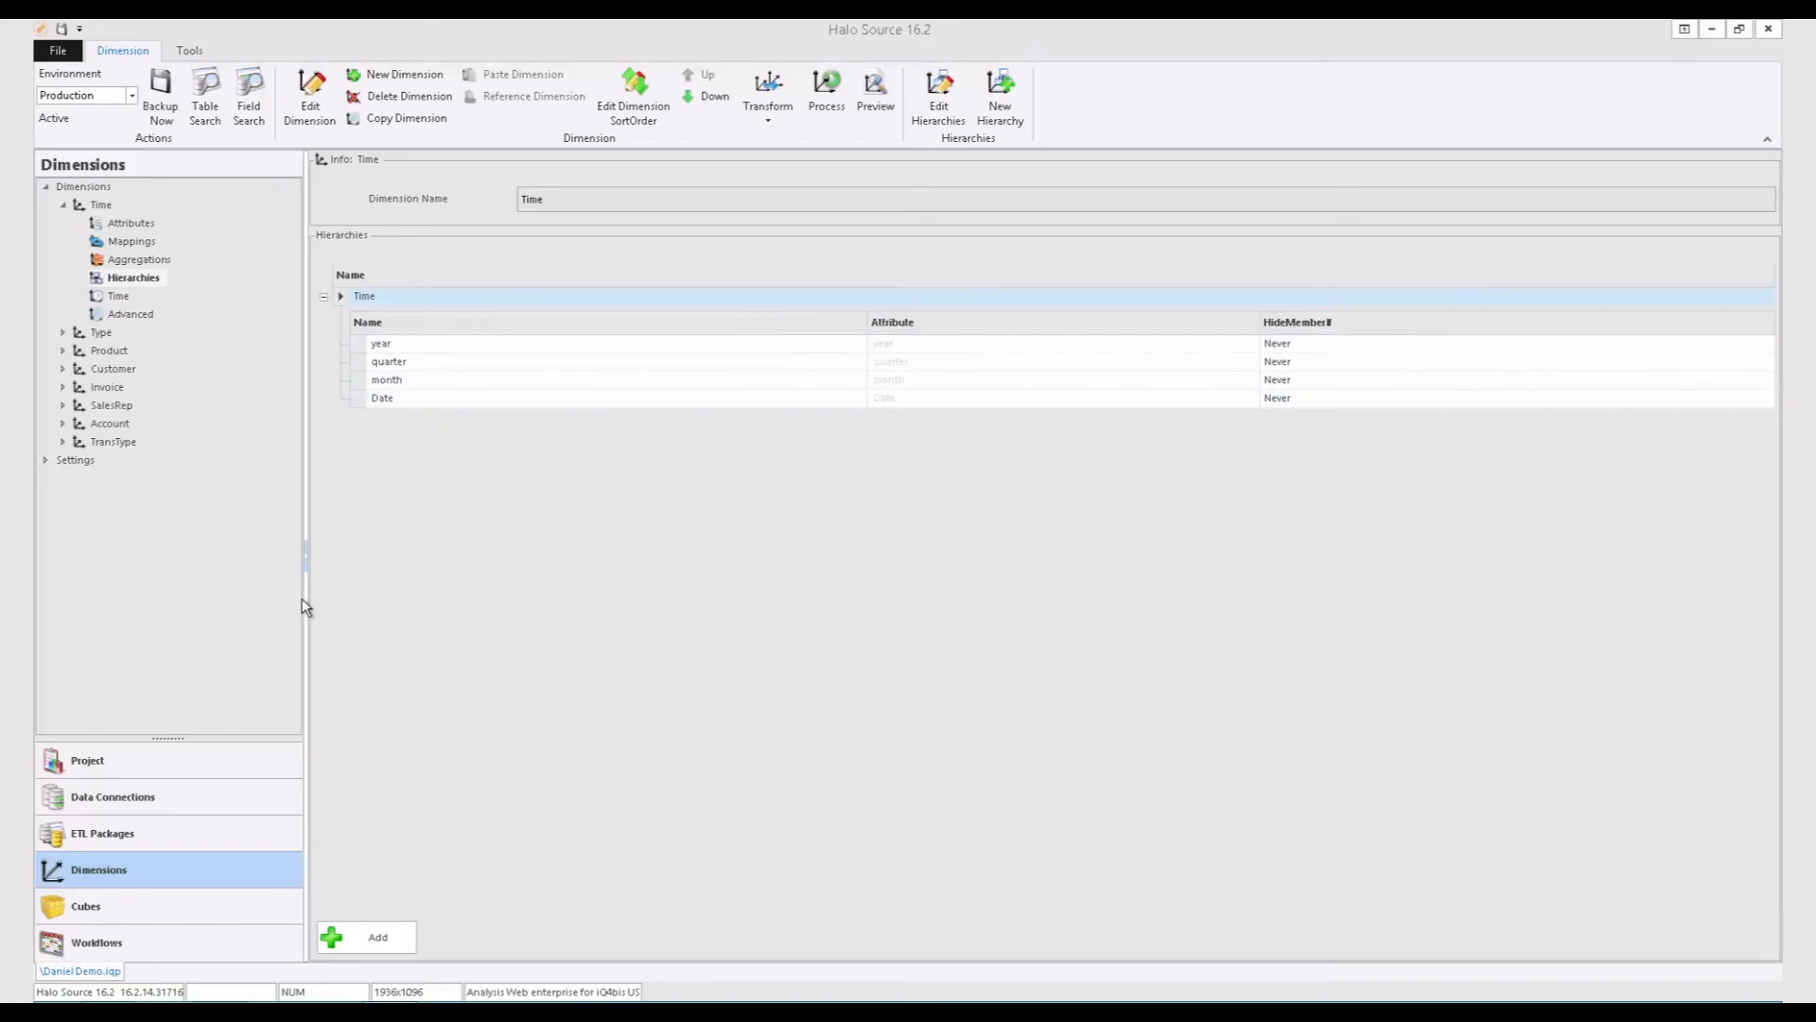
left_click(84, 906)
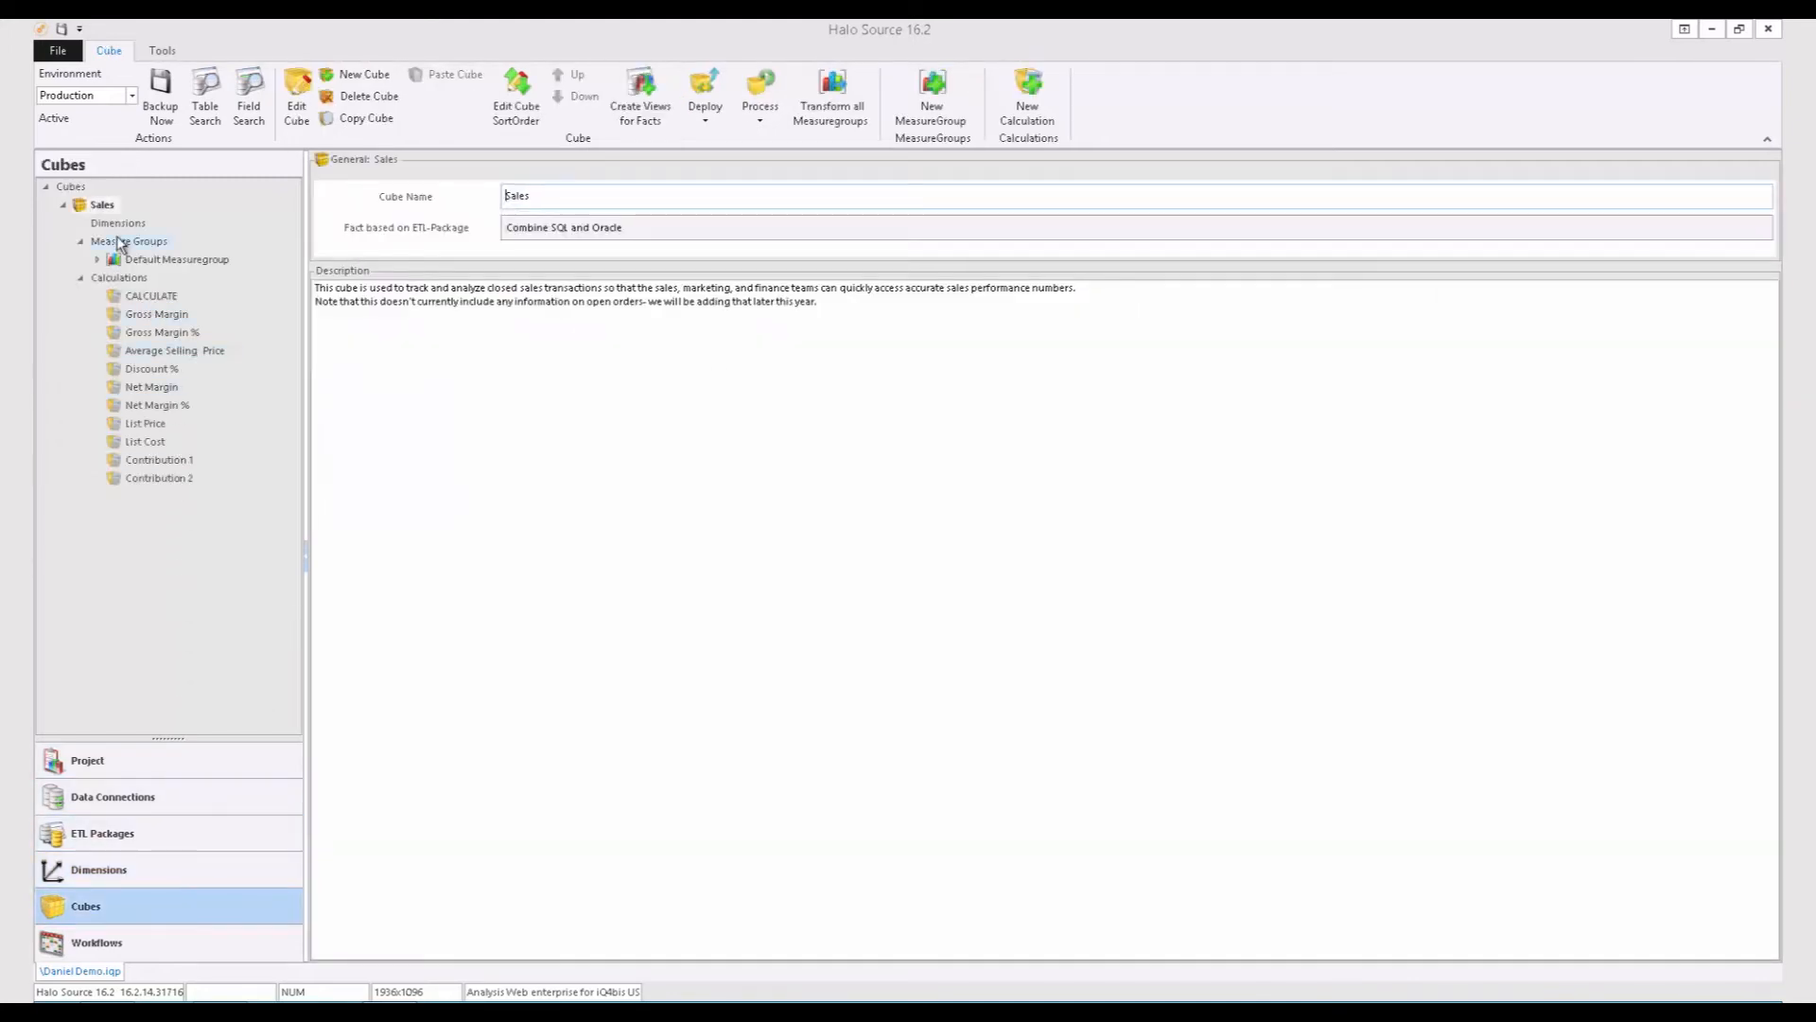
Review the Sales cube's dimensions and calculations, then go to the Workflows section
left_click(117, 222)
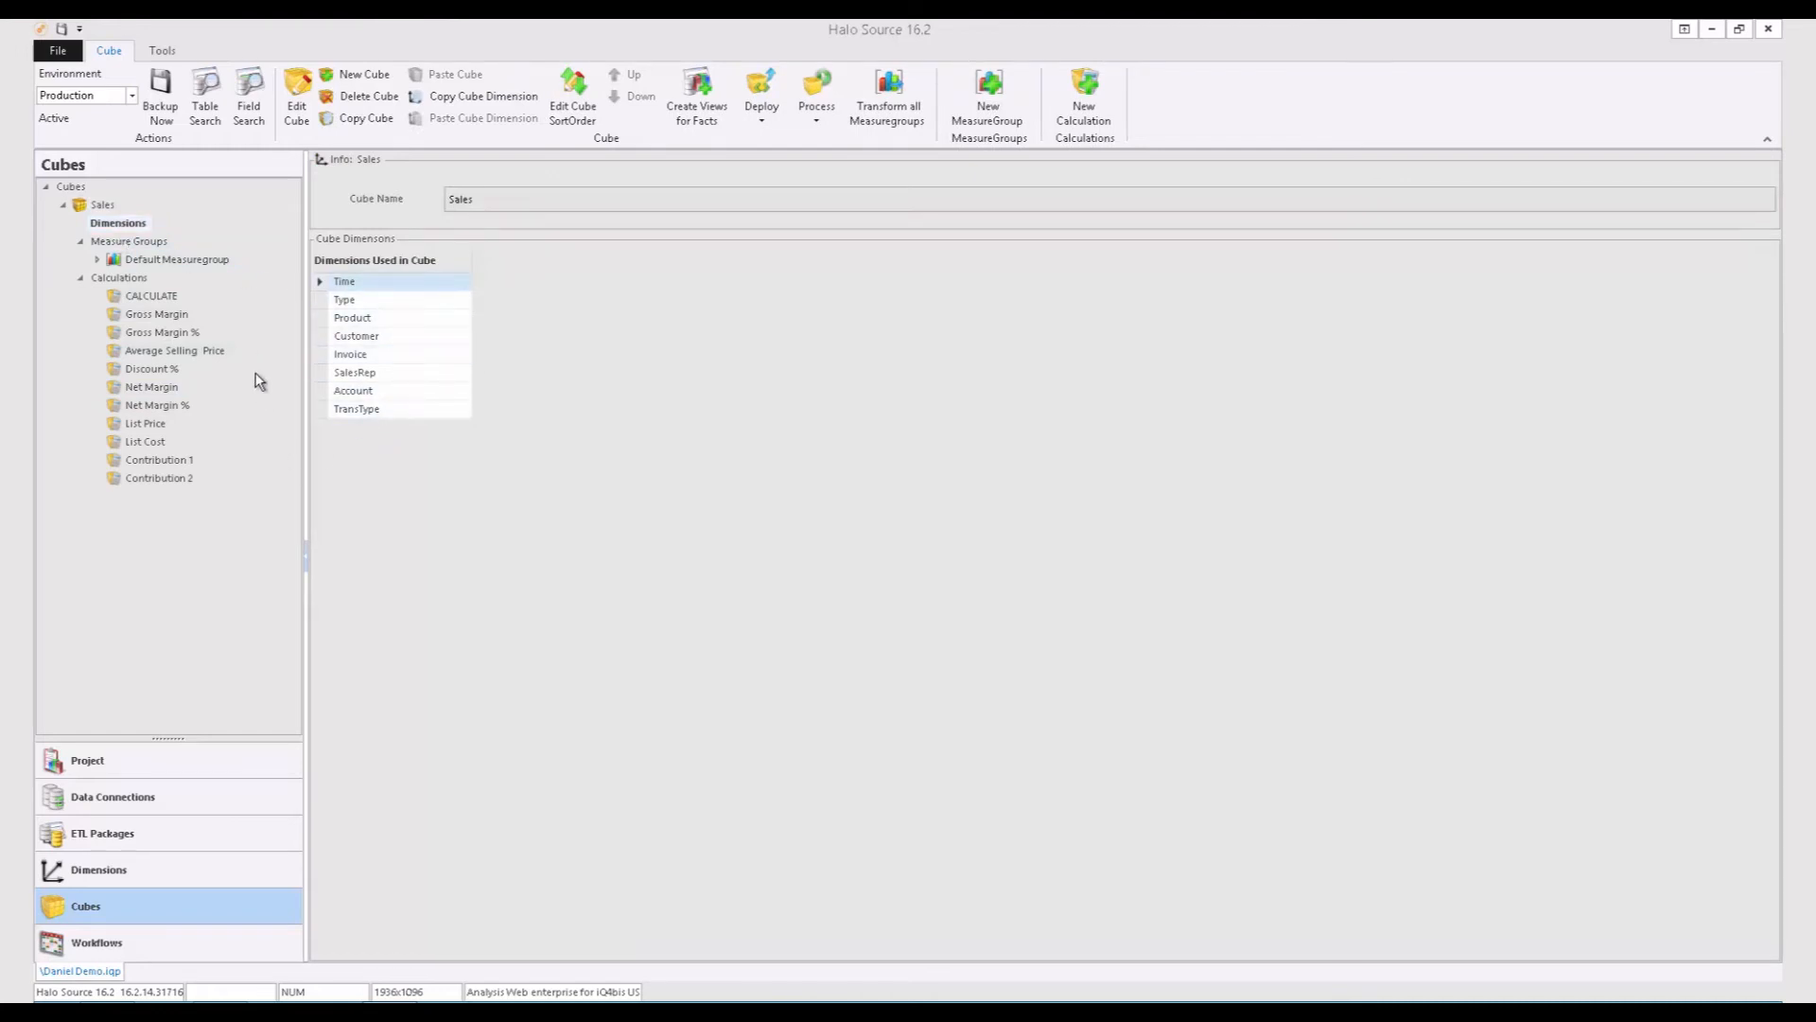
left_click(119, 277)
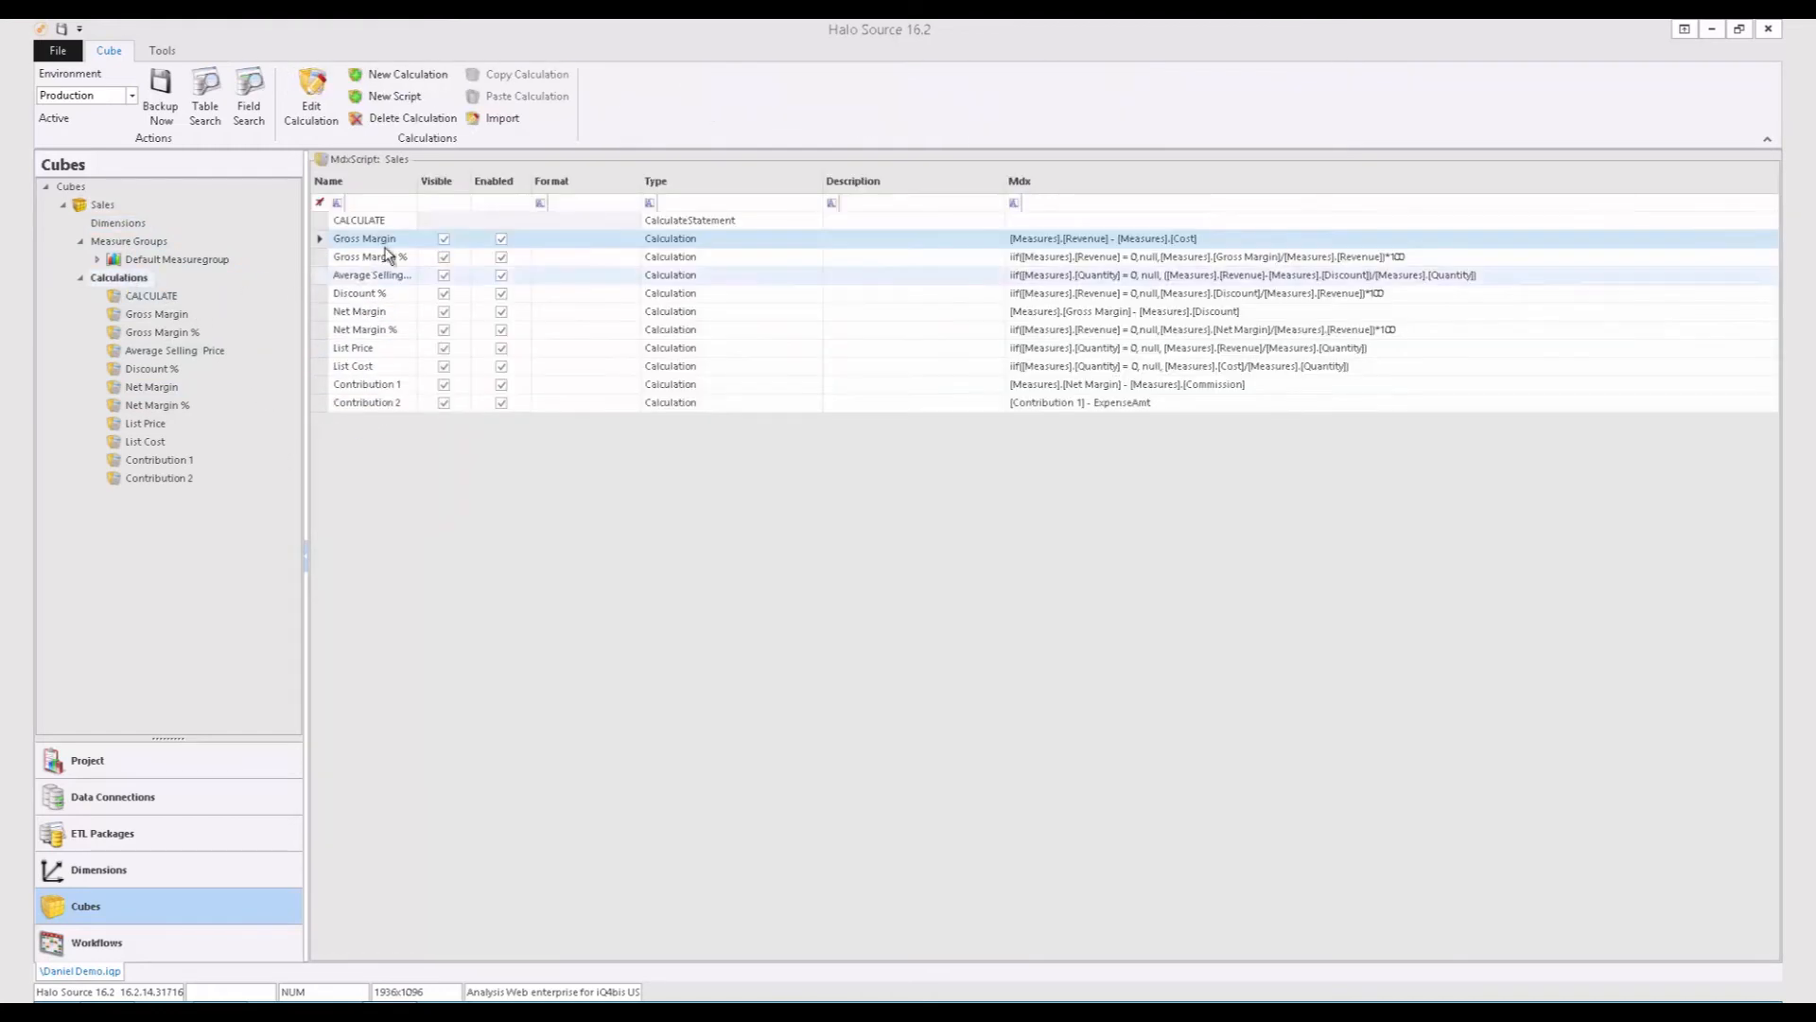
left_click(366, 402)
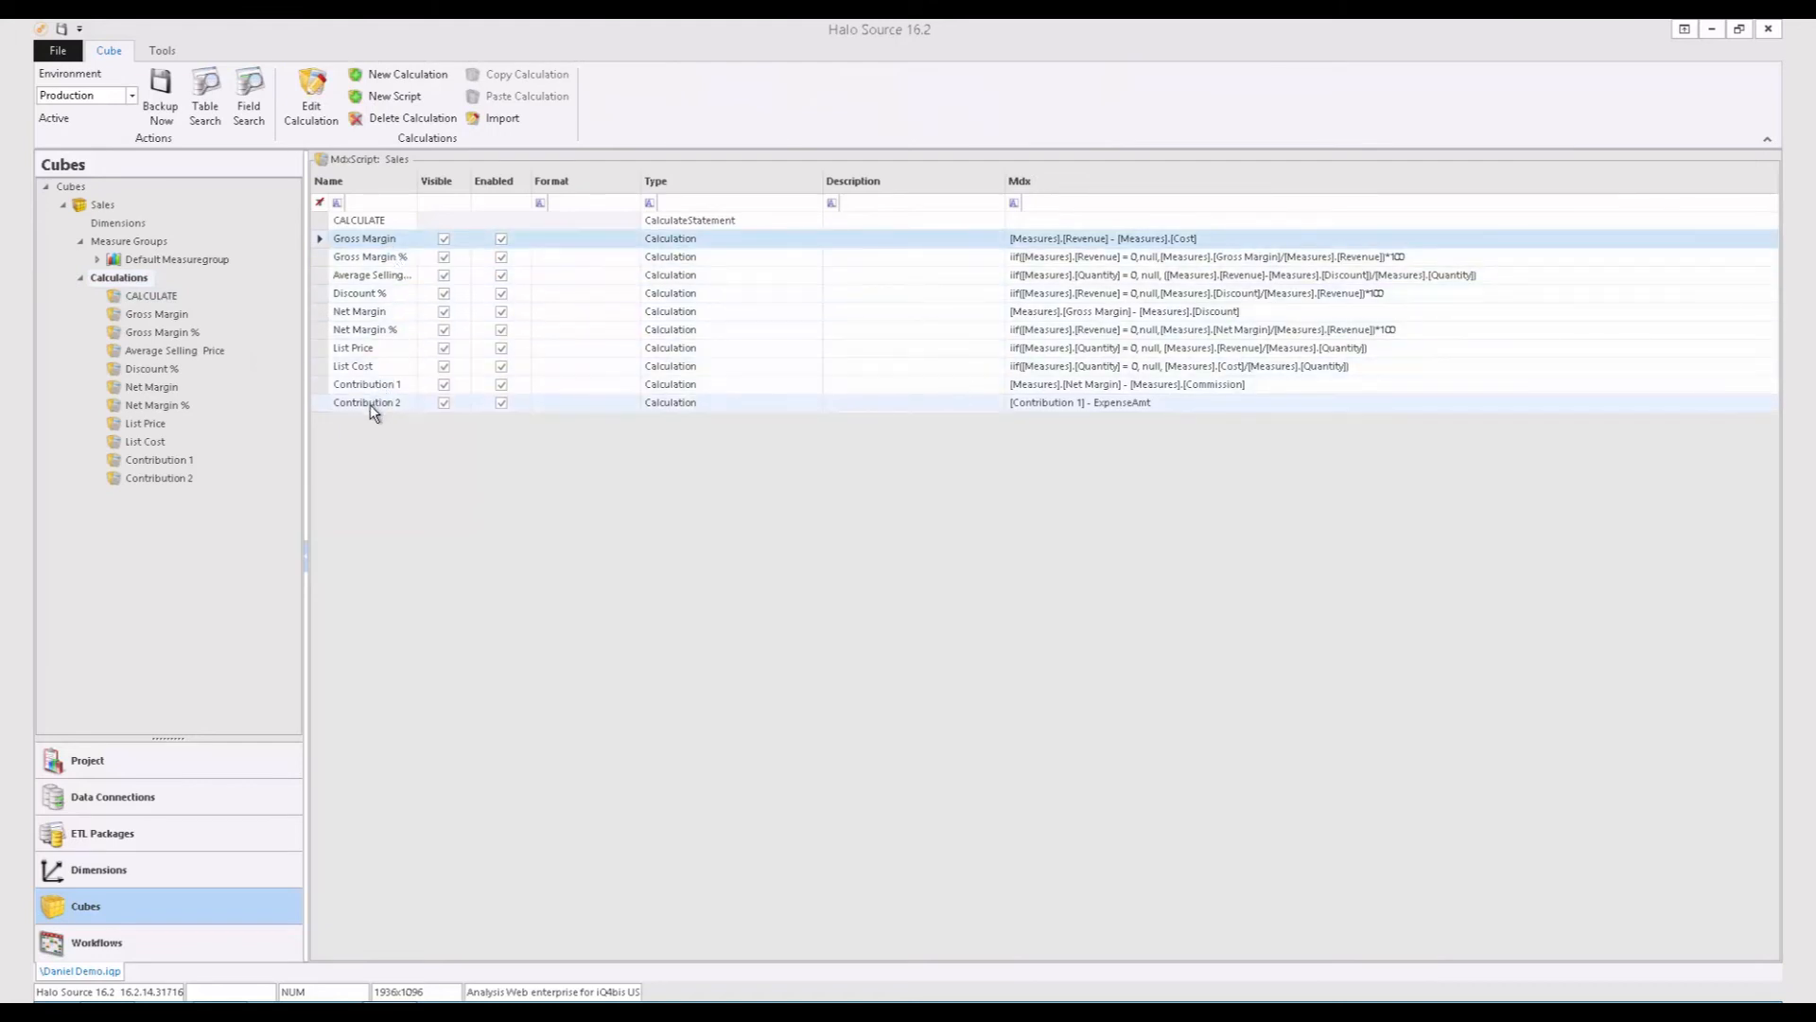
left_click(96, 943)
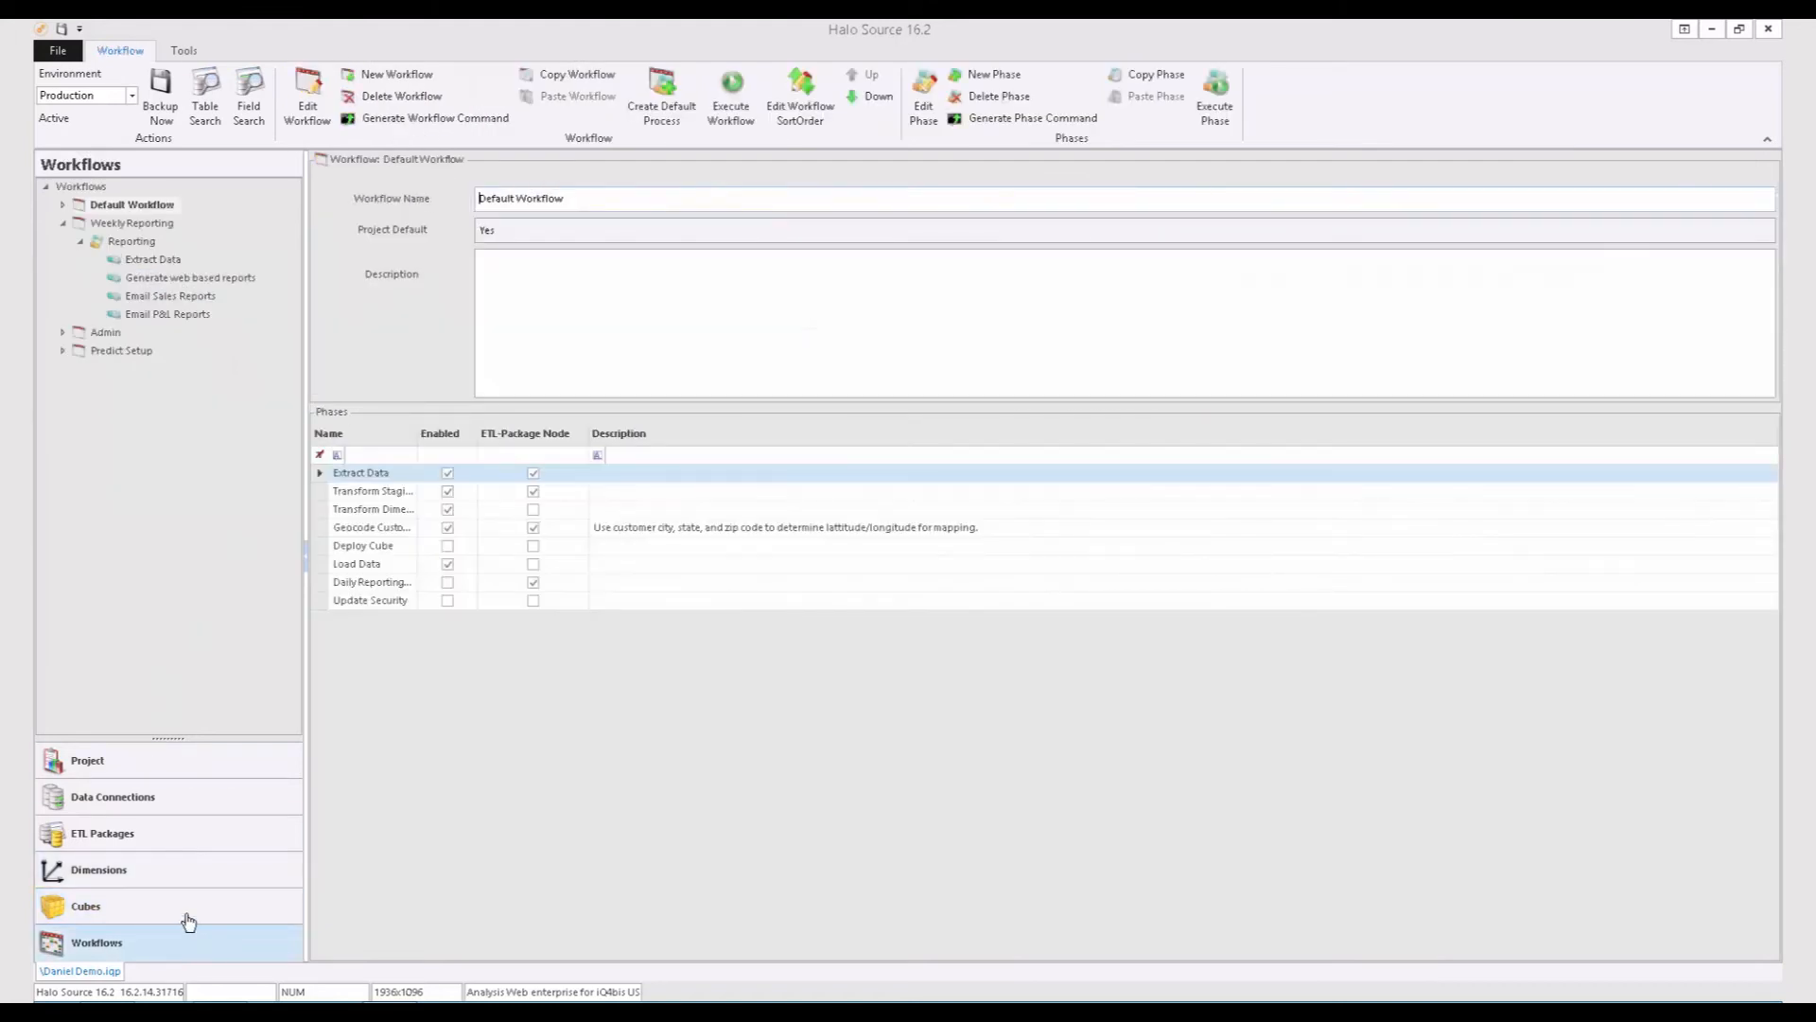